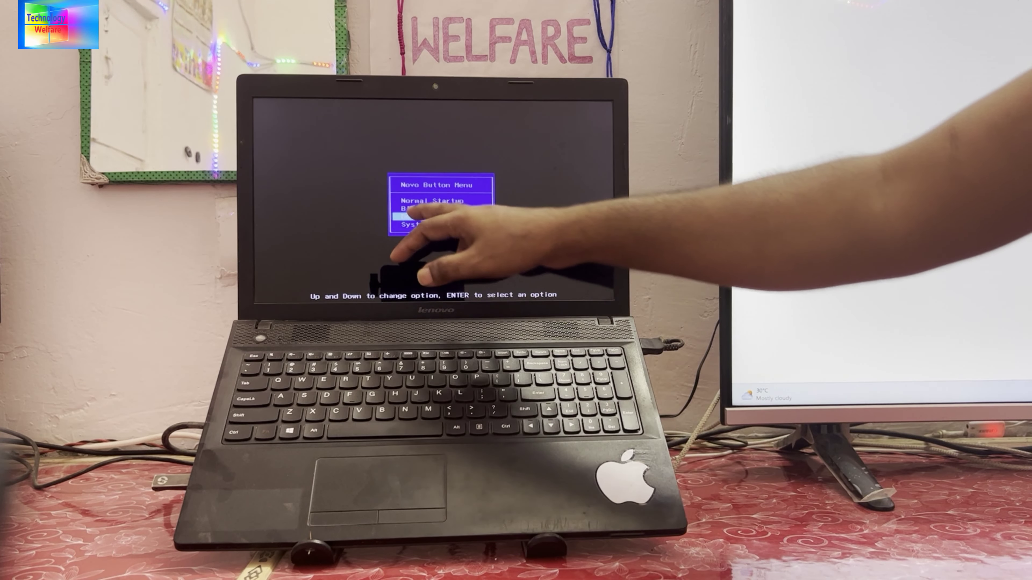
- Enter the Boot Menu from the Novo Button Menu to list the boot devices
key("enter")
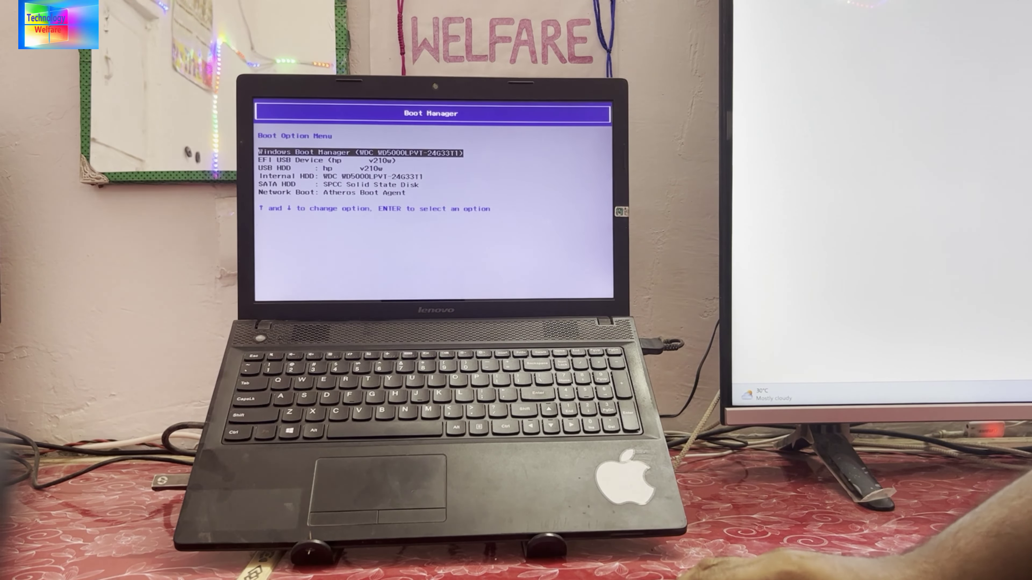